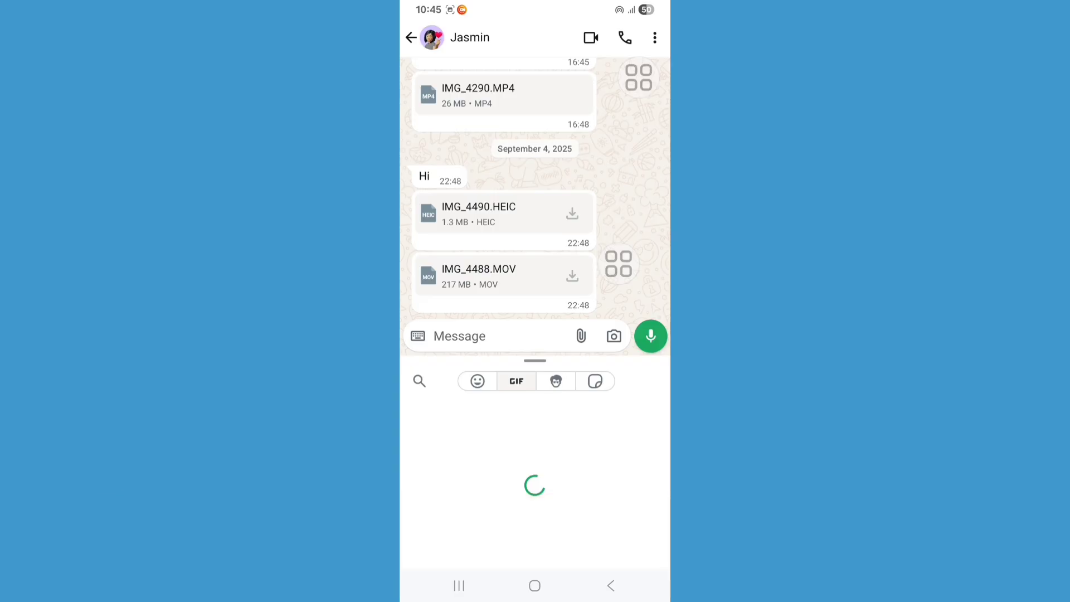
Leave the WhatsApp chat for the home screen and bring up the app drawer
click(534, 585)
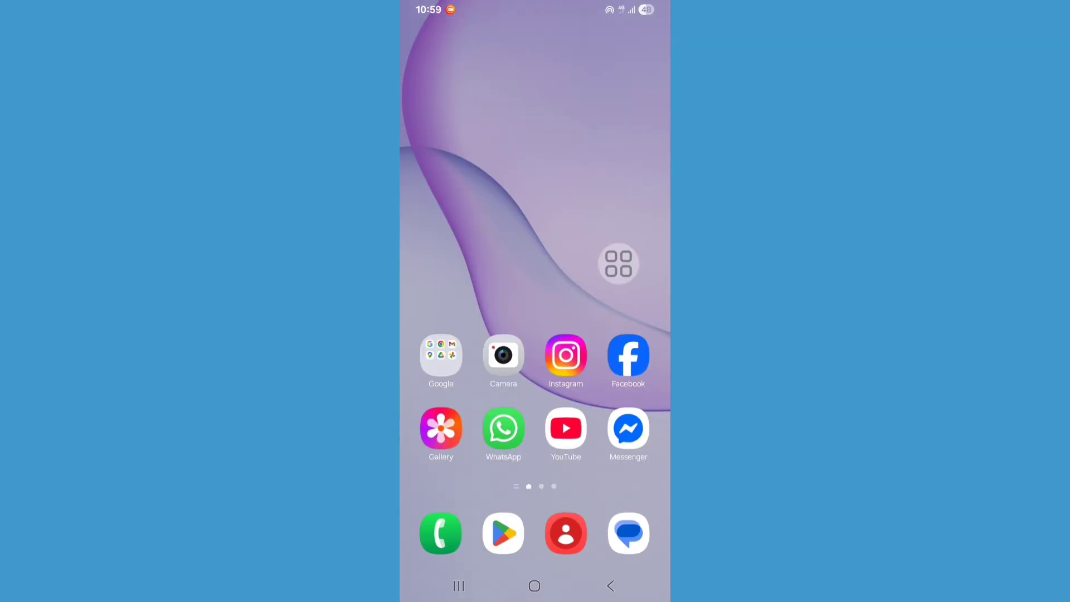
click(617, 264)
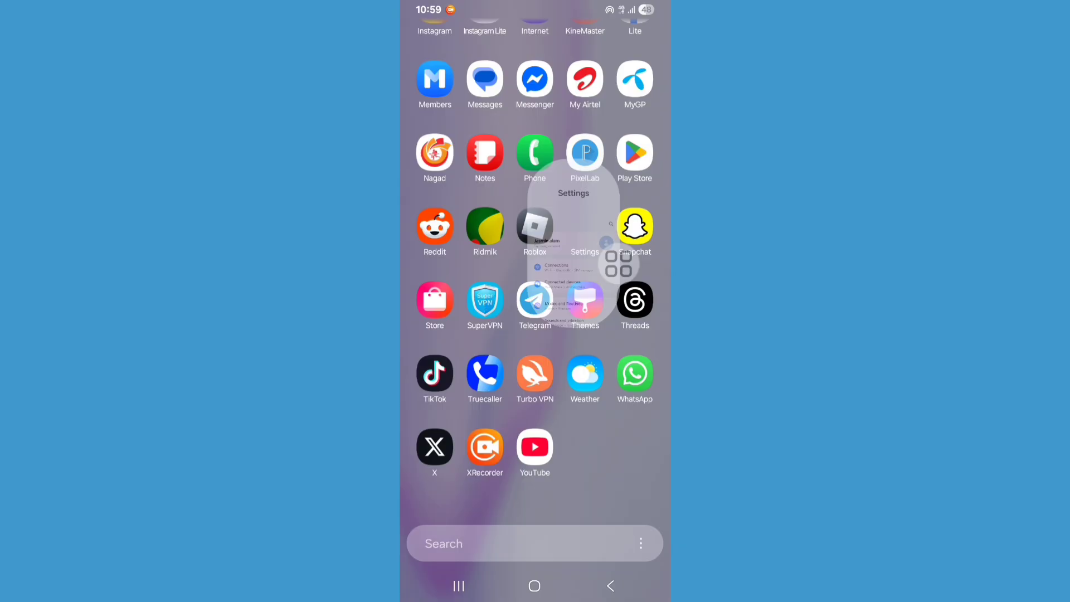
Launch Settings and go to the Apps page listing all 110 installed apps
click(584, 232)
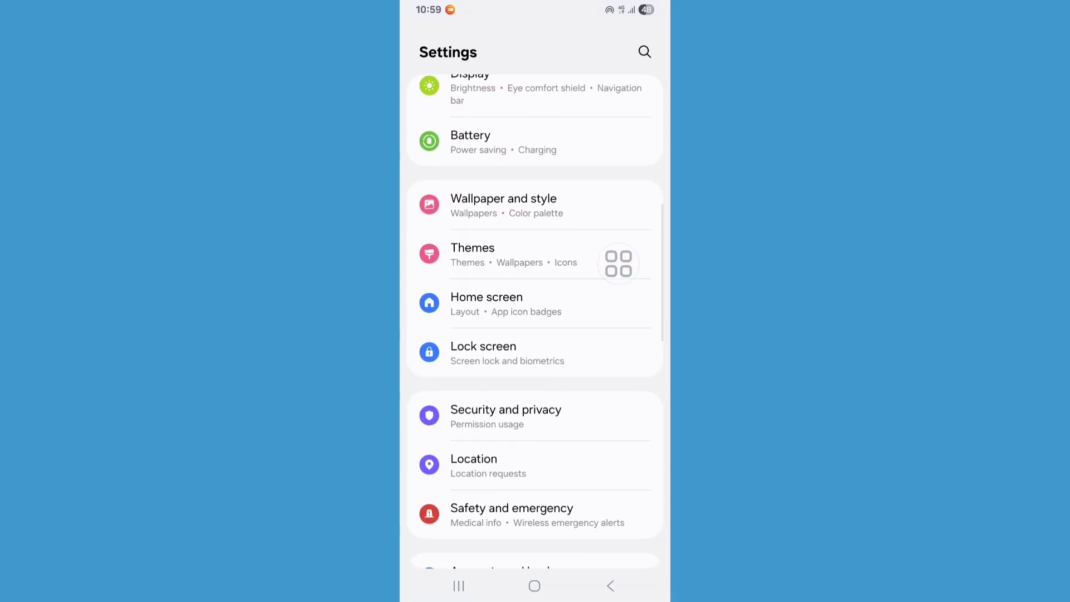
scroll(down, 3)
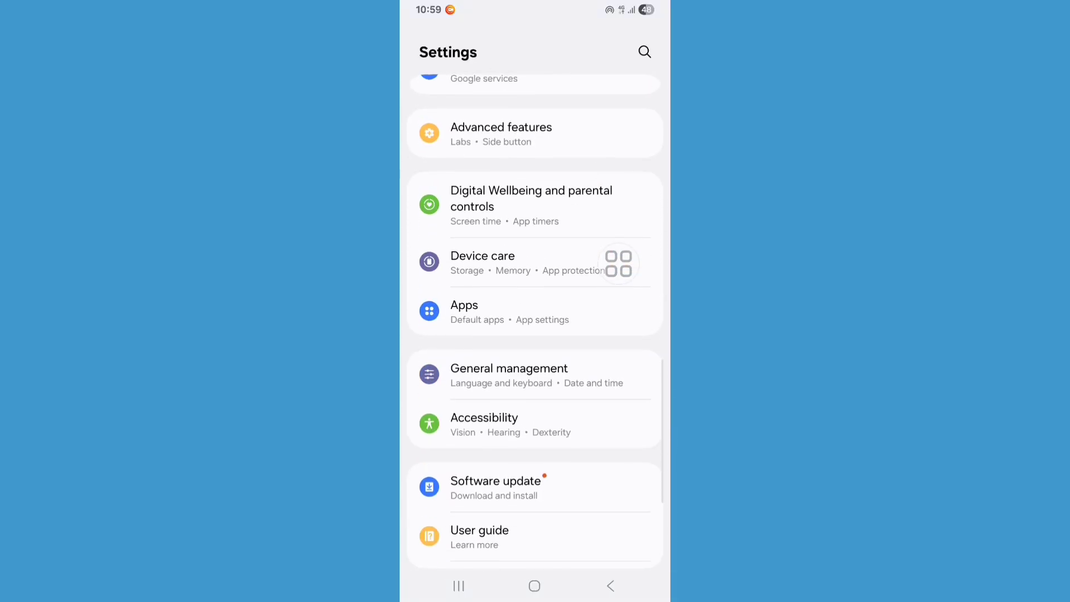
mouse_move(464, 354)
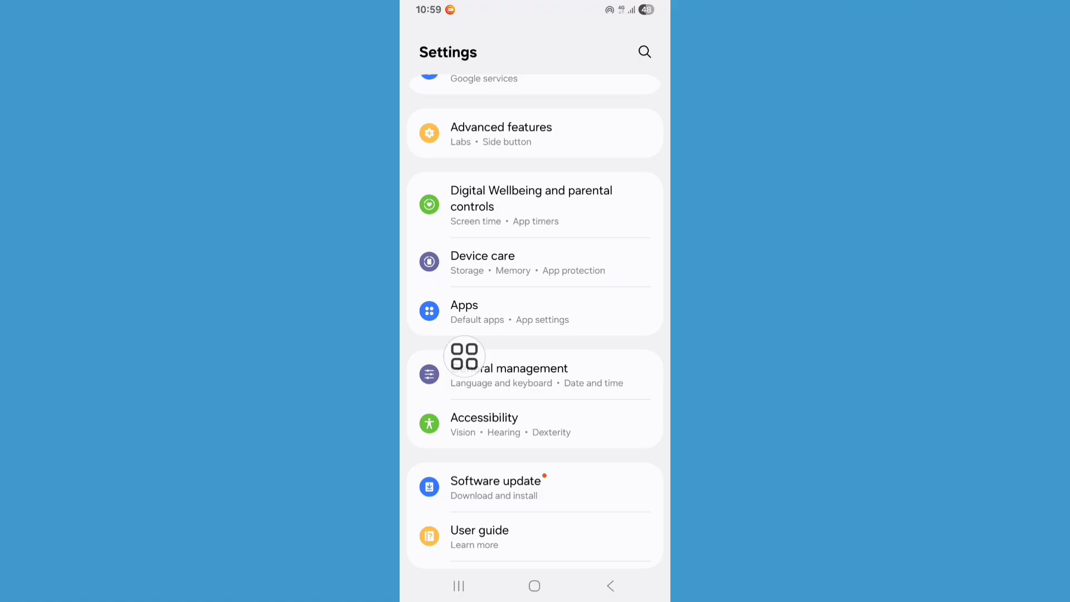
click(532, 312)
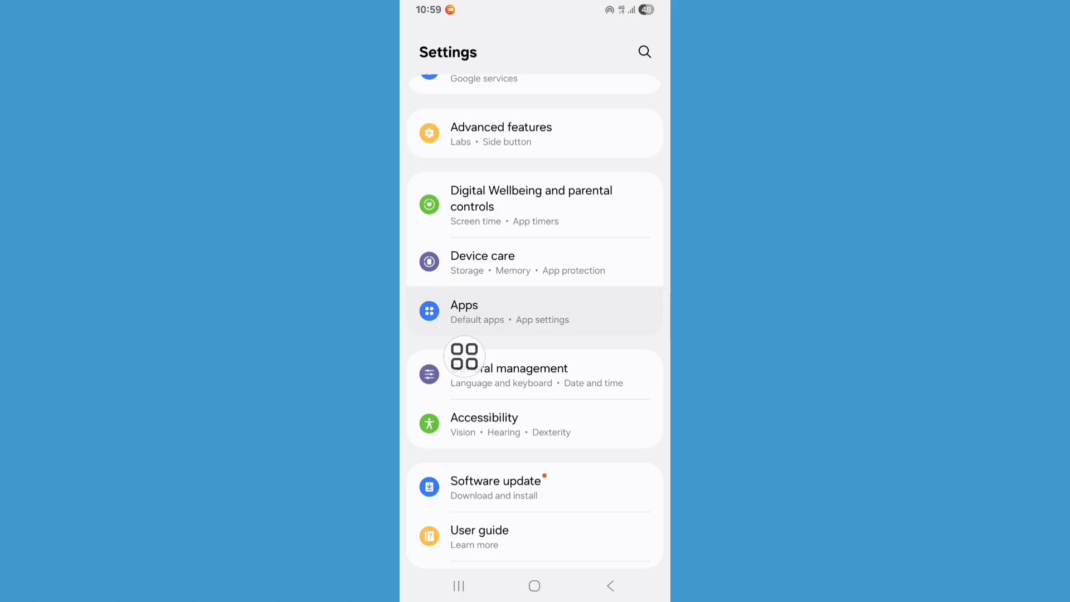
click(534, 312)
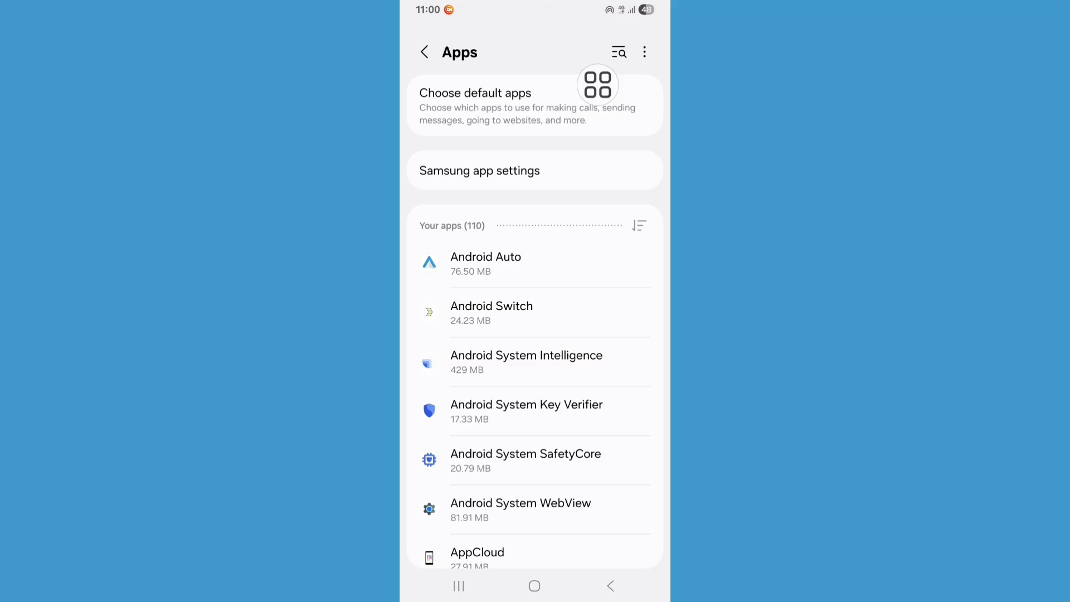
Search the installed apps for 'wha' to reach WhatsApp's App info page
click(617, 51)
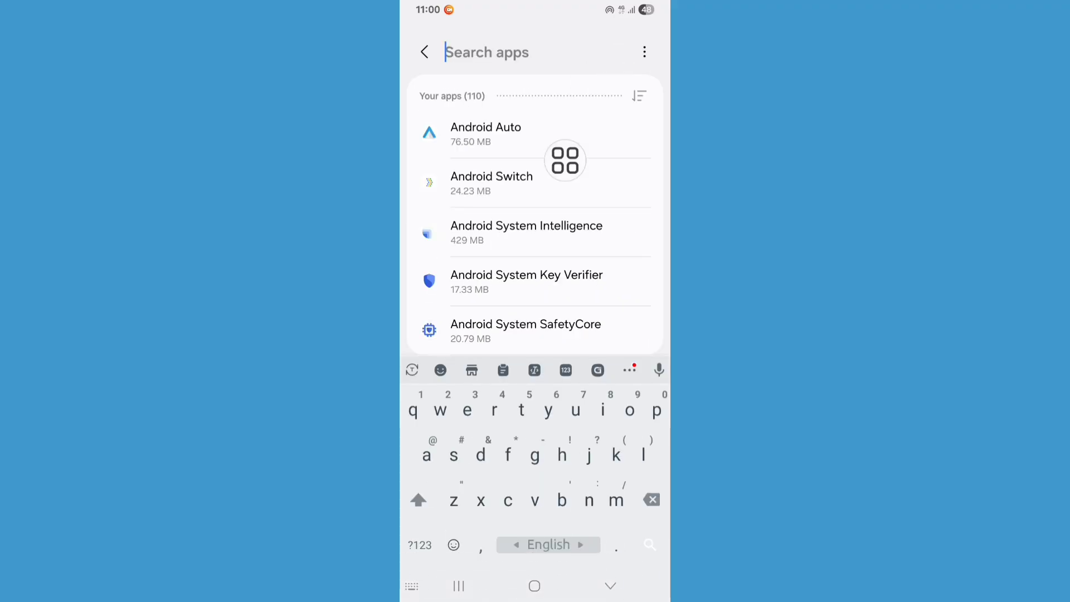
text(wha)
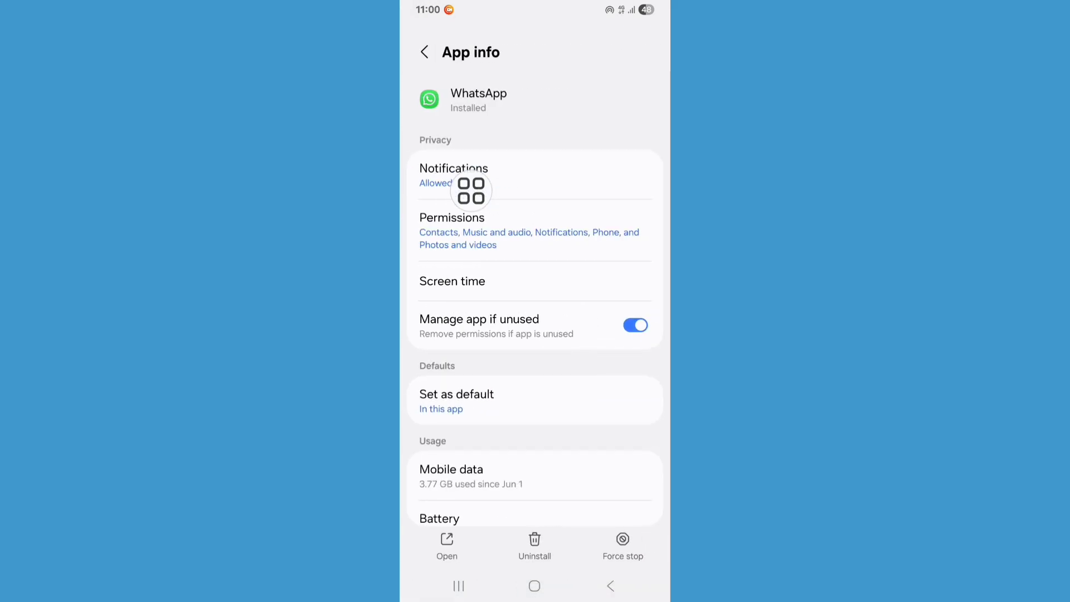
Clear WhatsApp's cached data to 0 B and go back to its App info page
scroll(down, 3)
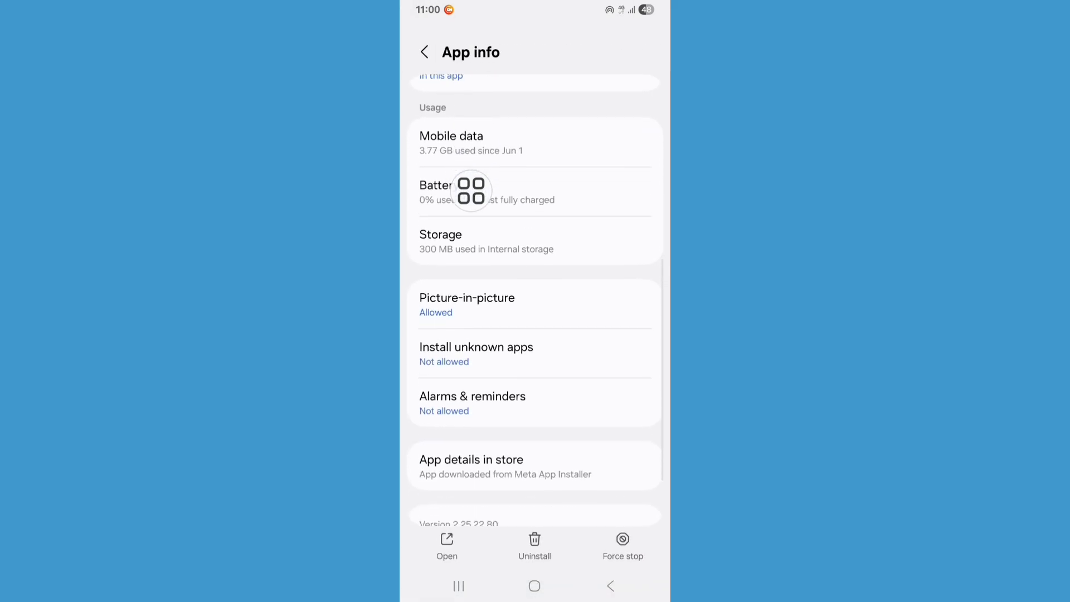
scroll(up, 3)
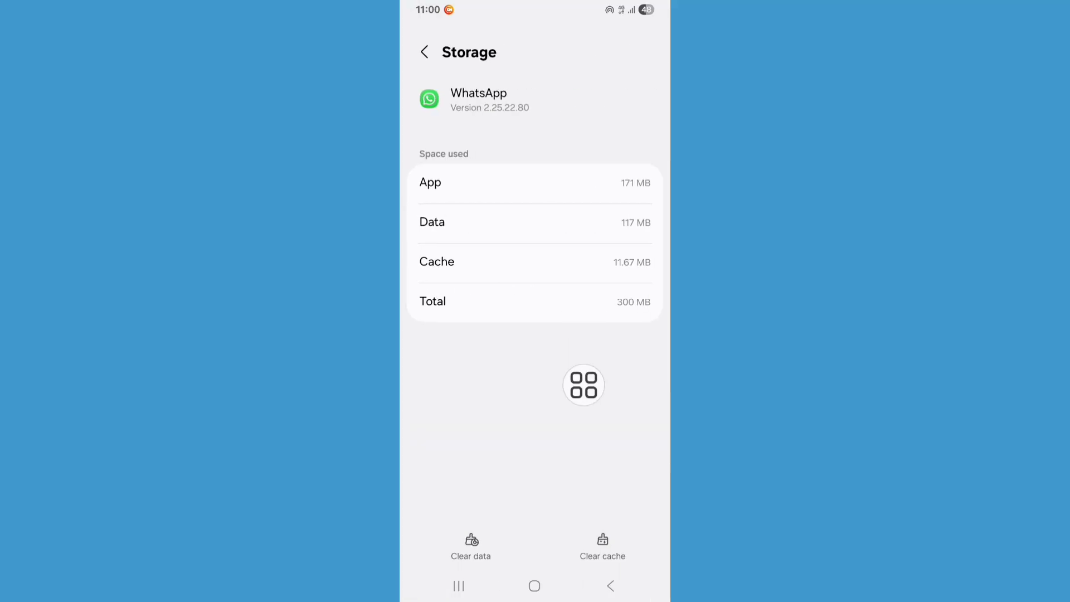
click(603, 546)
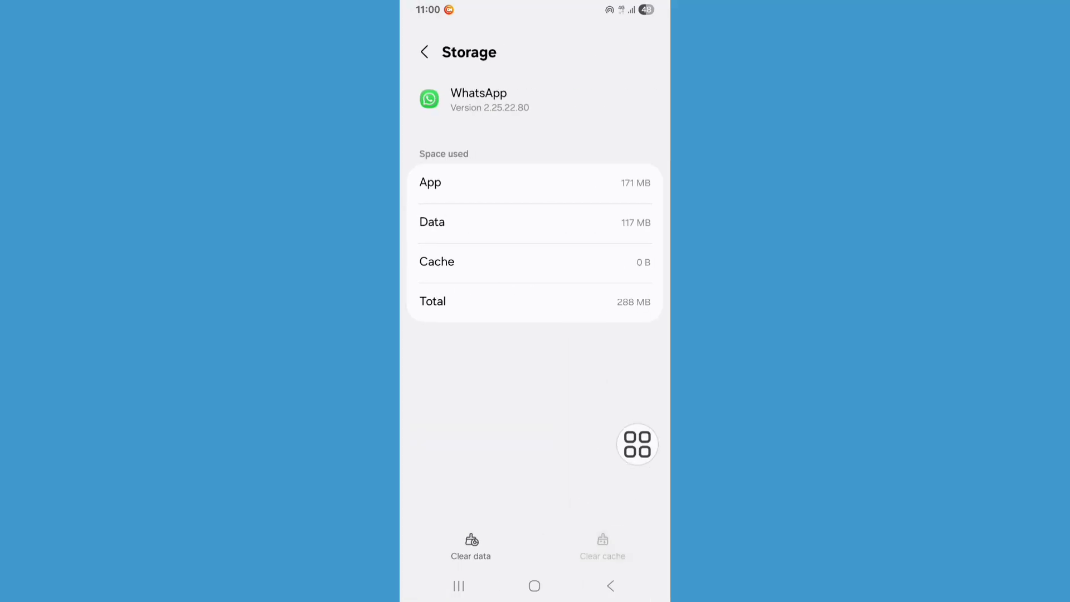
click(423, 52)
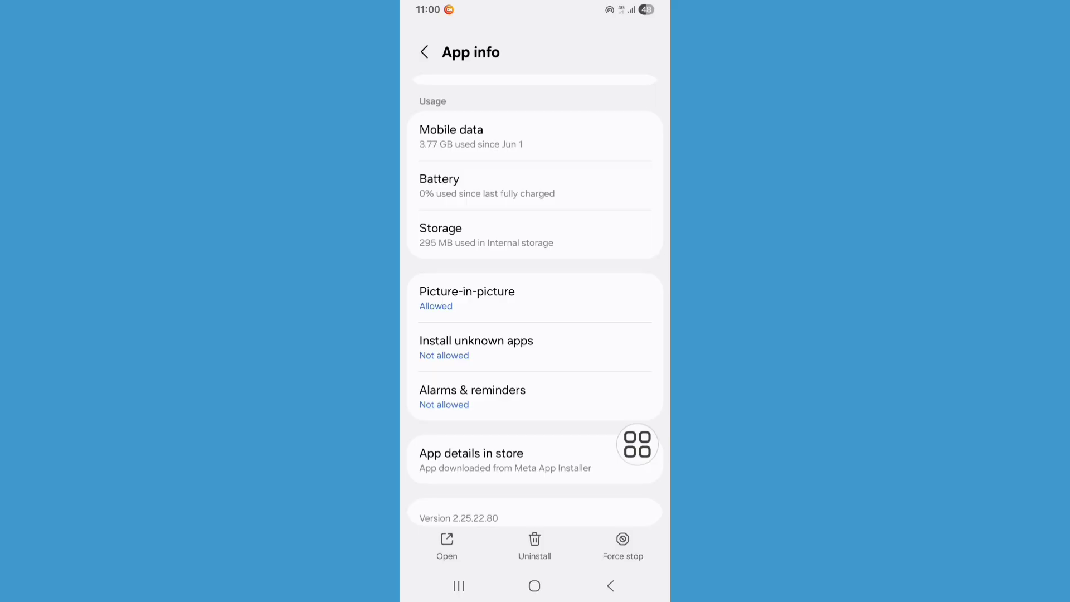
Force stop WhatsApp, confirming with OK, and return to the home screen
click(622, 546)
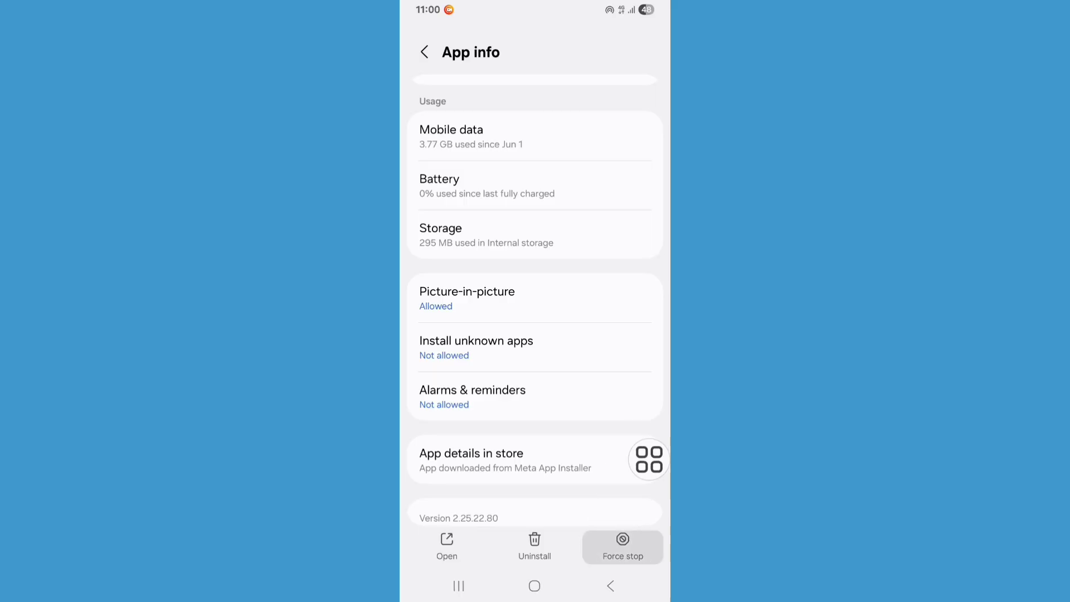
click(622, 546)
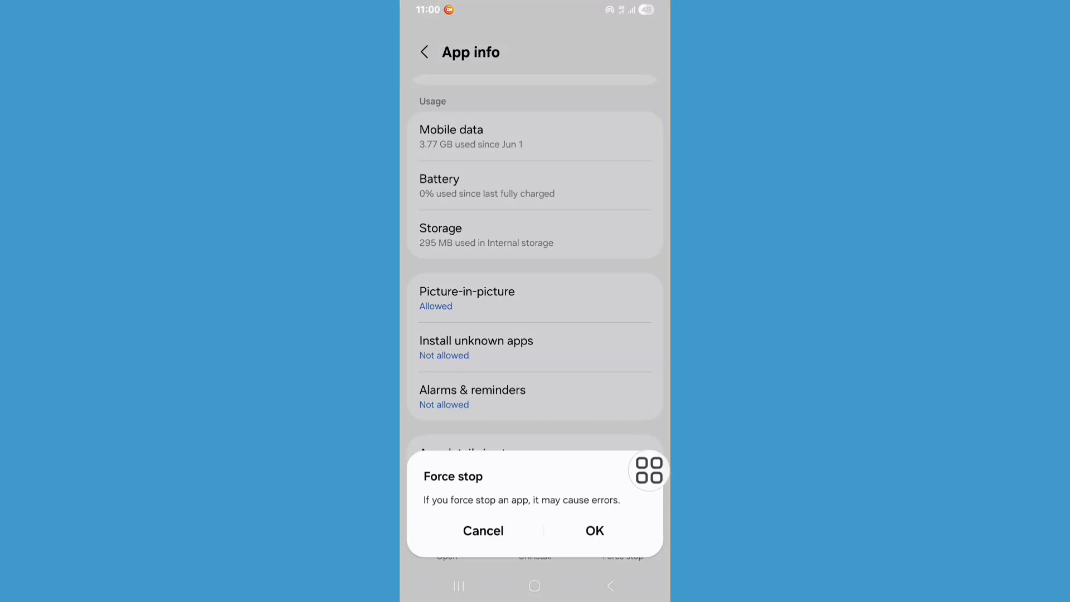
click(483, 530)
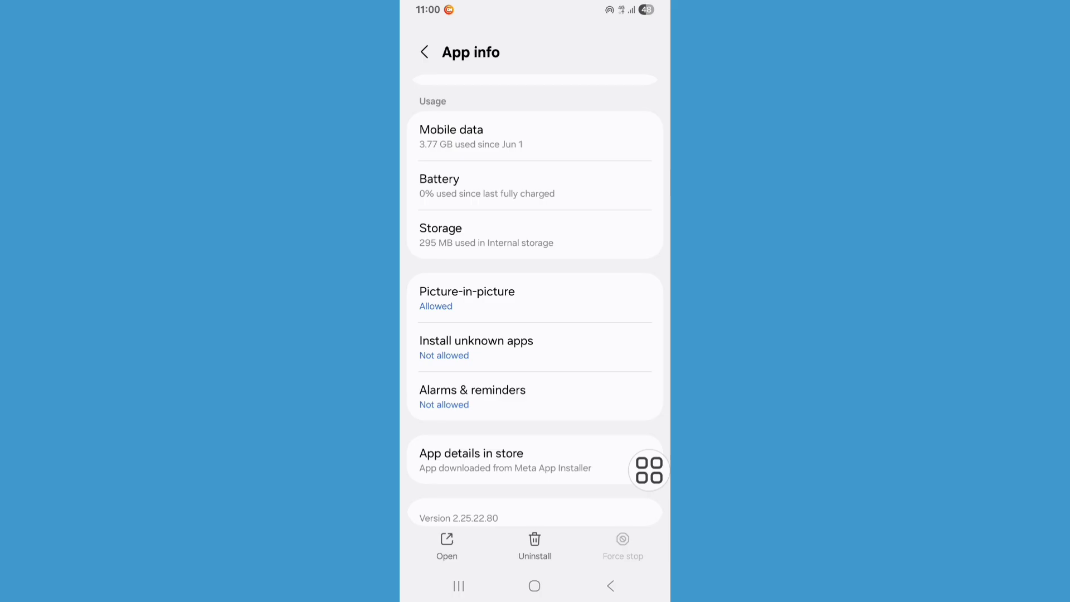
click(533, 585)
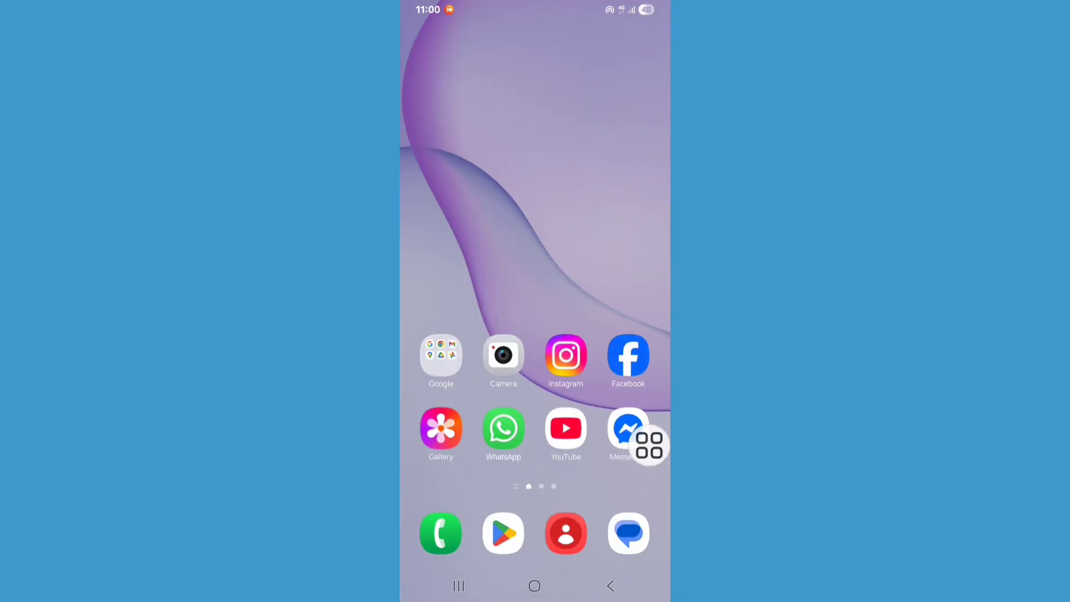
Search the Play Store for 'whatsapp app' to reach the WhatsApp Messenger listing
click(502, 533)
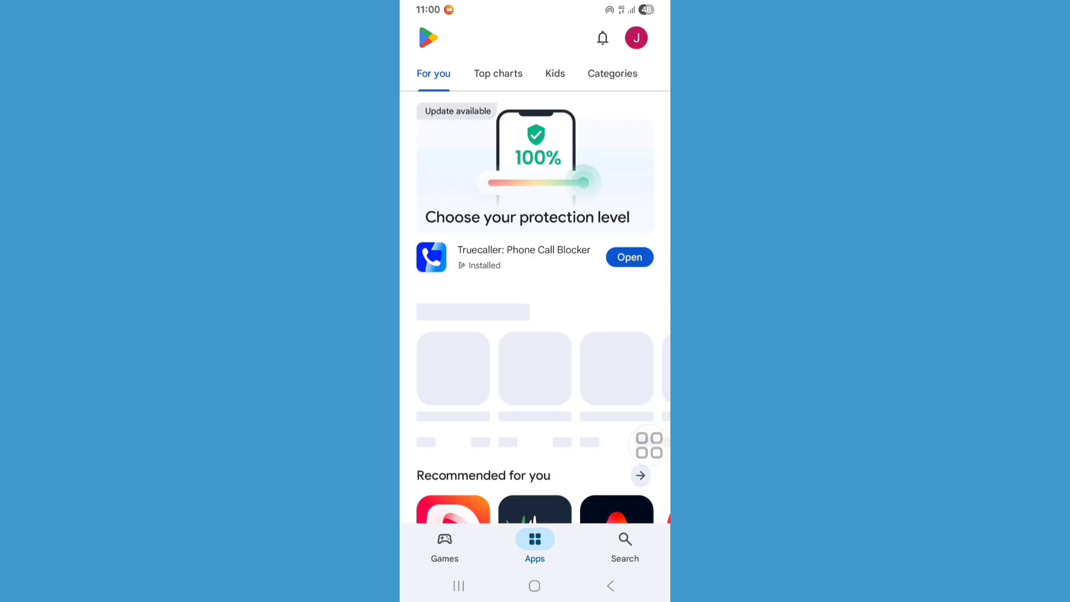
click(624, 546)
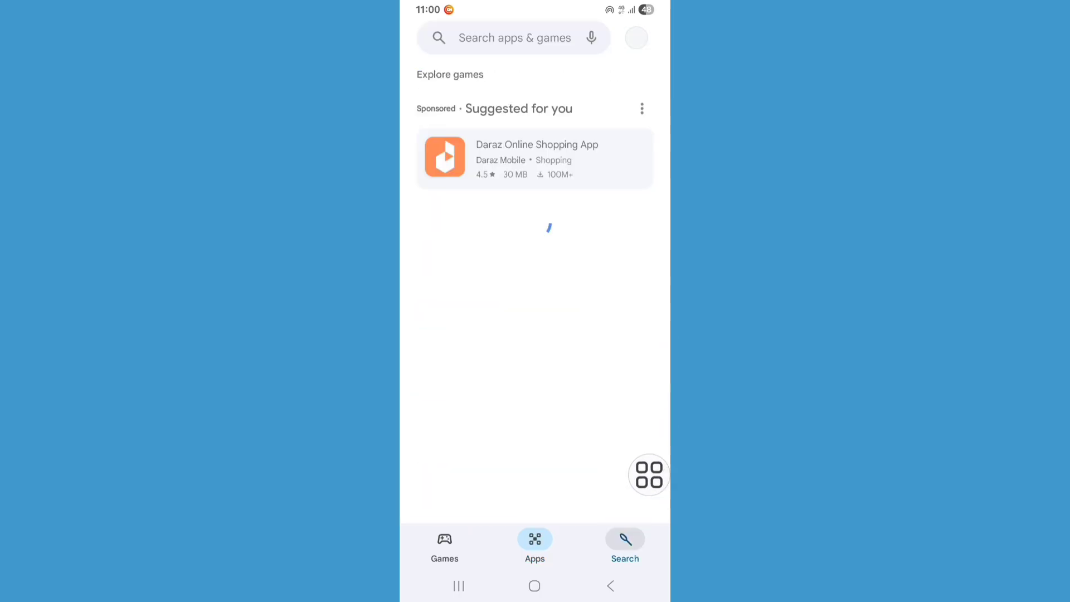
click(513, 38)
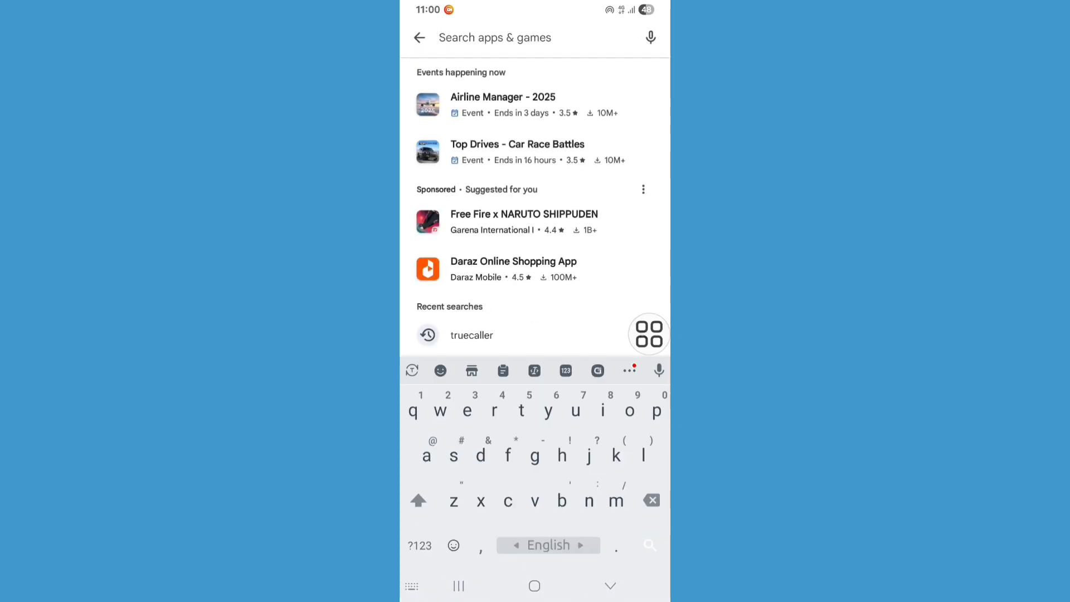
text(wh)
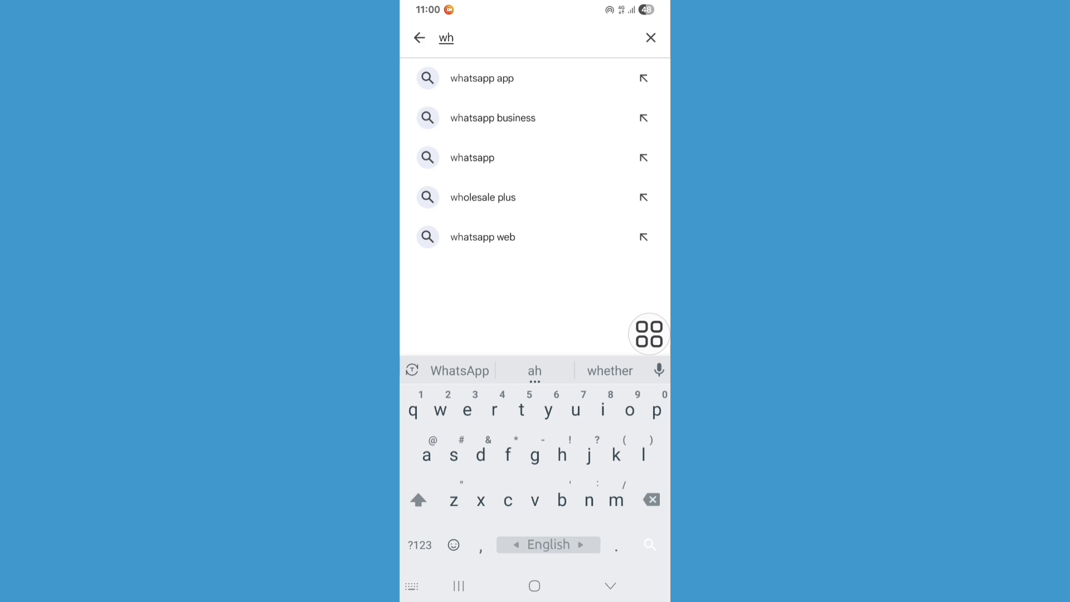
click(481, 78)
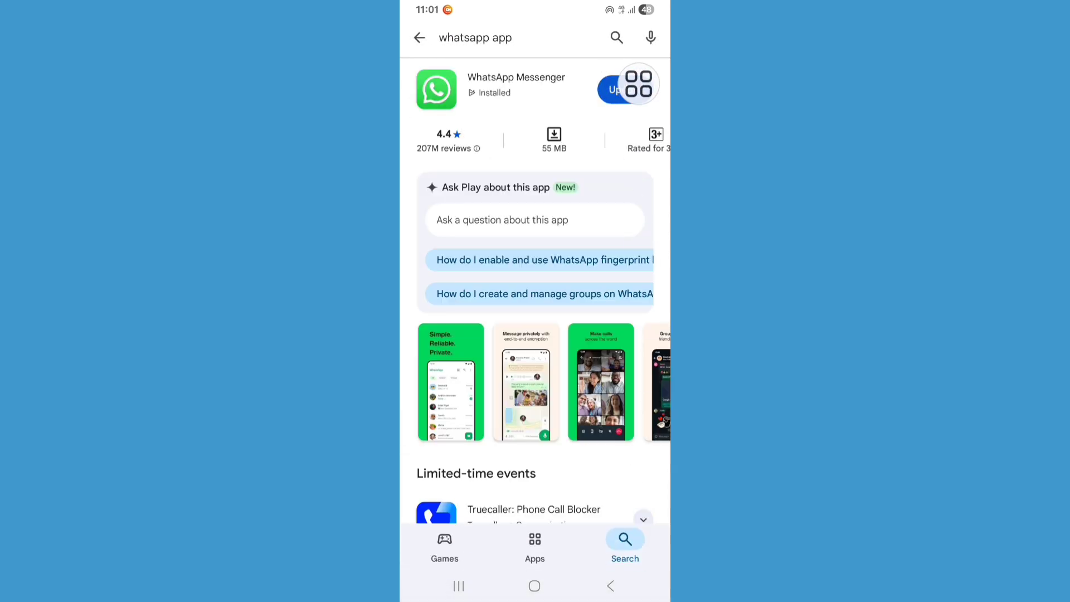
Start the WhatsApp Messenger update, restart the phone, and load GIFs in Alamgir's chat
click(612, 89)
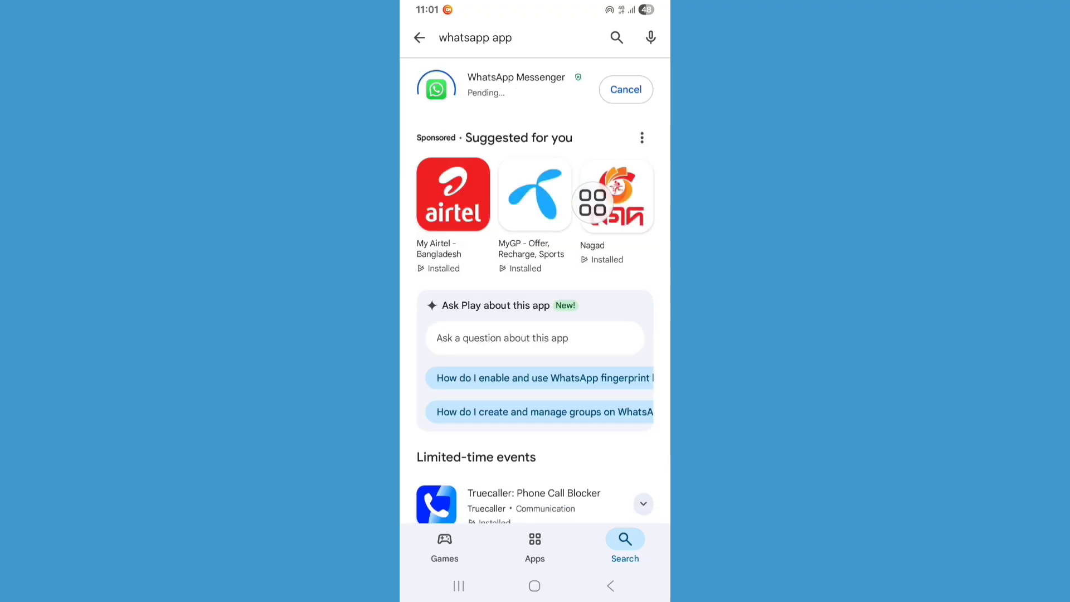
click(534, 585)
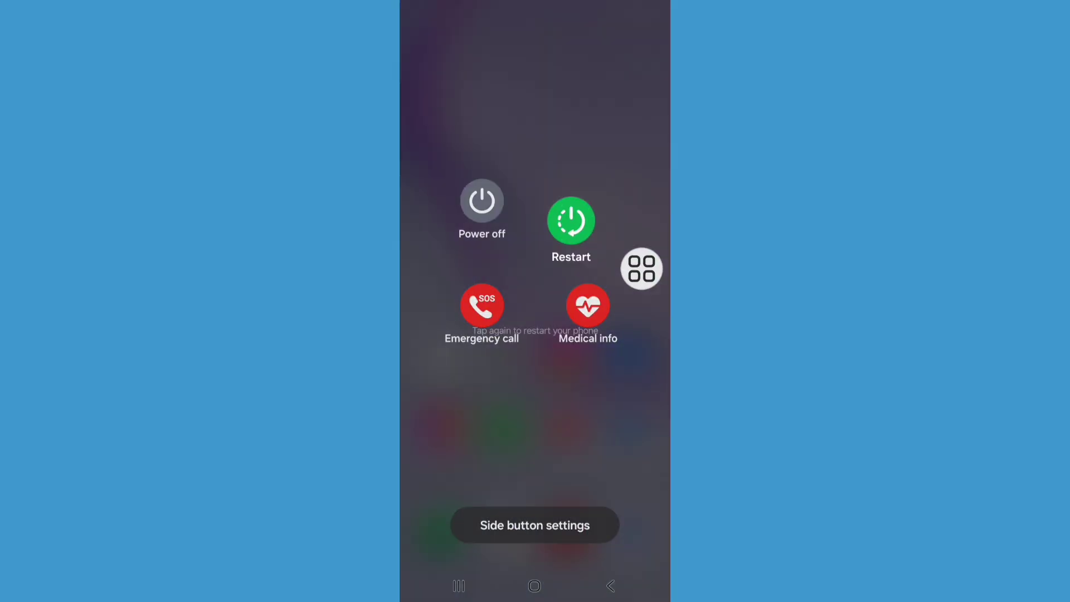
click(570, 223)
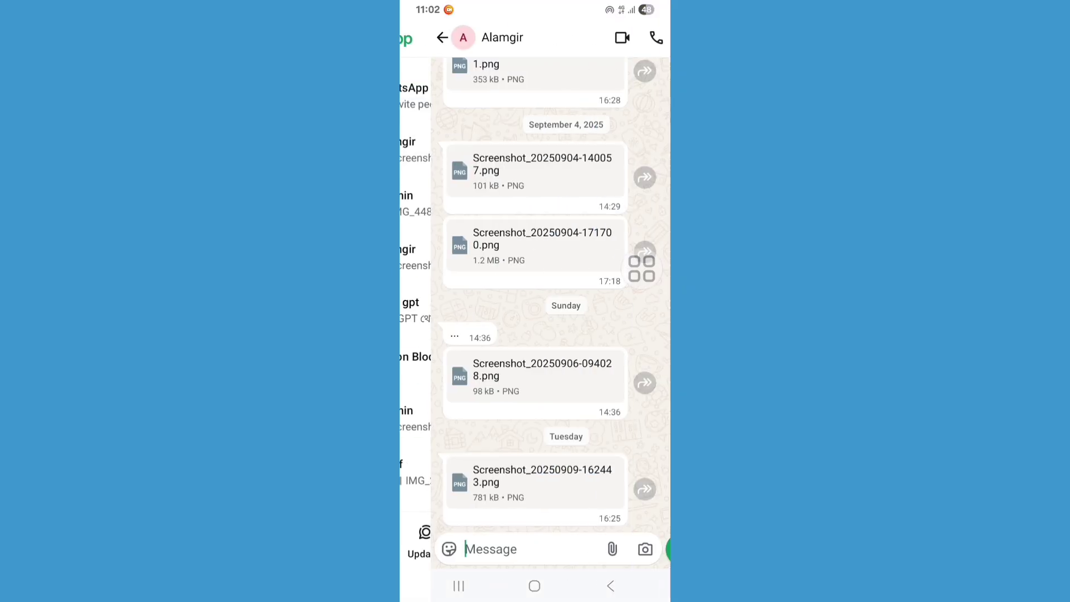
click(449, 548)
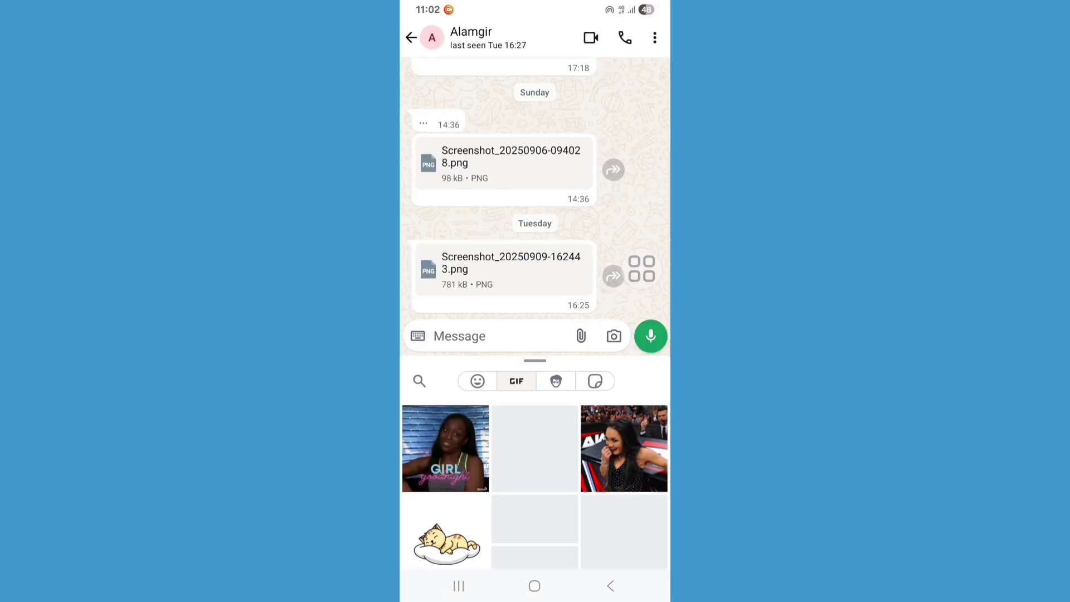